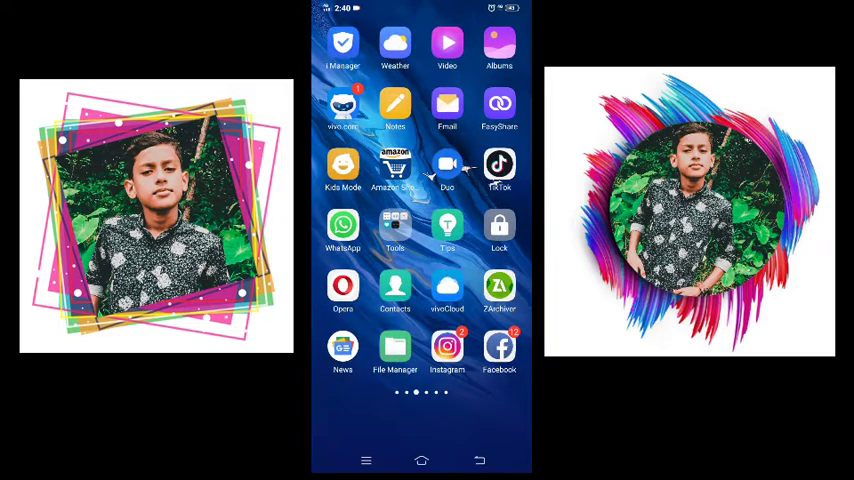
- Swipe through home screen pages to the last page holding the Profile Border Editor icon
scroll(left, 3)
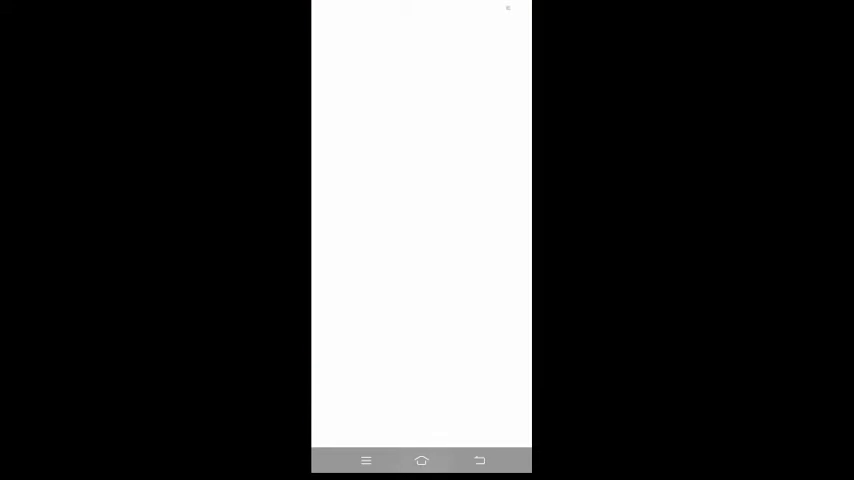
click(420, 460)
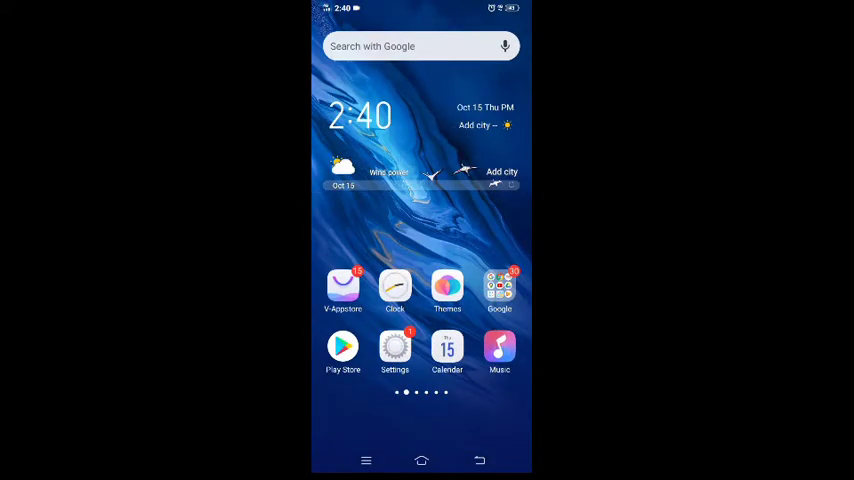
scroll(left, 3)
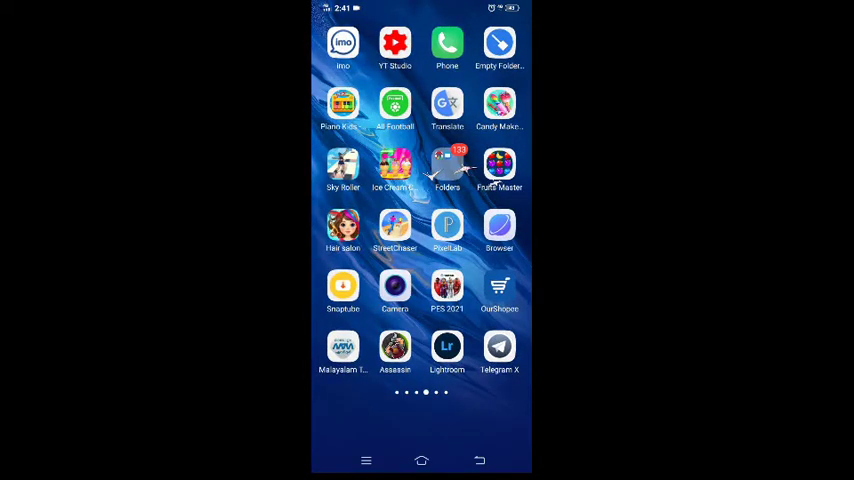
scroll(left, 3)
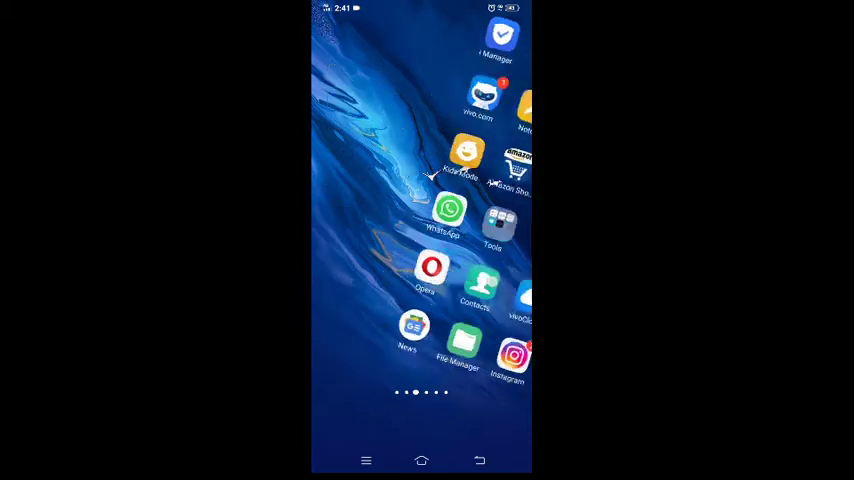
scroll(left, 3)
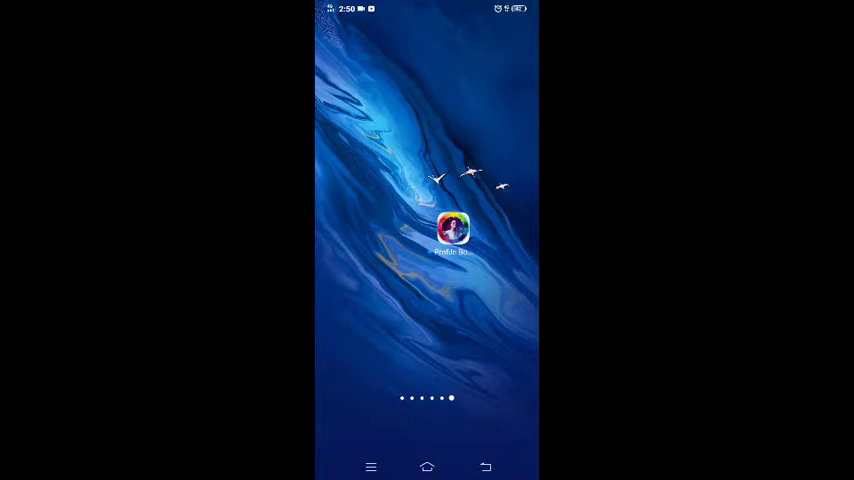
- Launch Profile Border Editor and skip its intro to reach the Frame/Bio/Highlight Cover menu
click(452, 230)
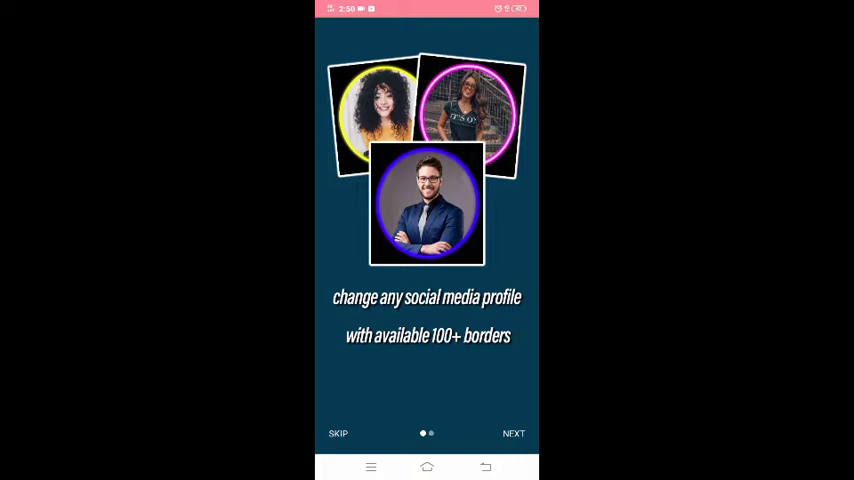
click(512, 432)
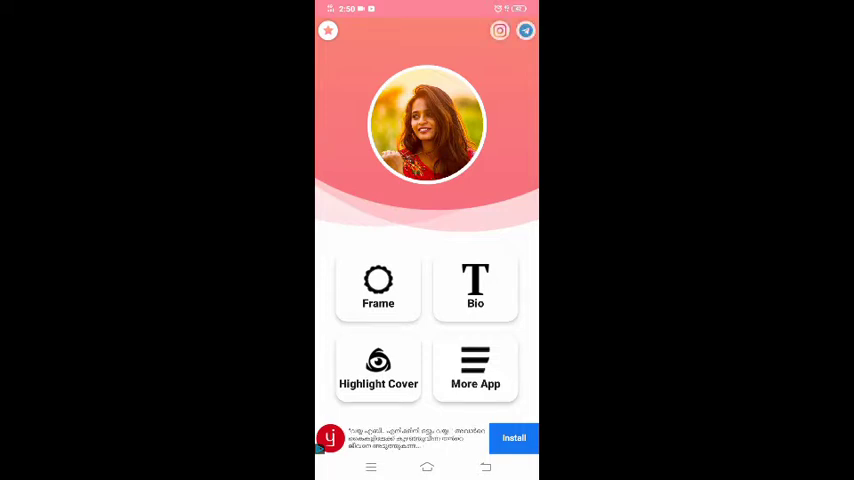
click(378, 368)
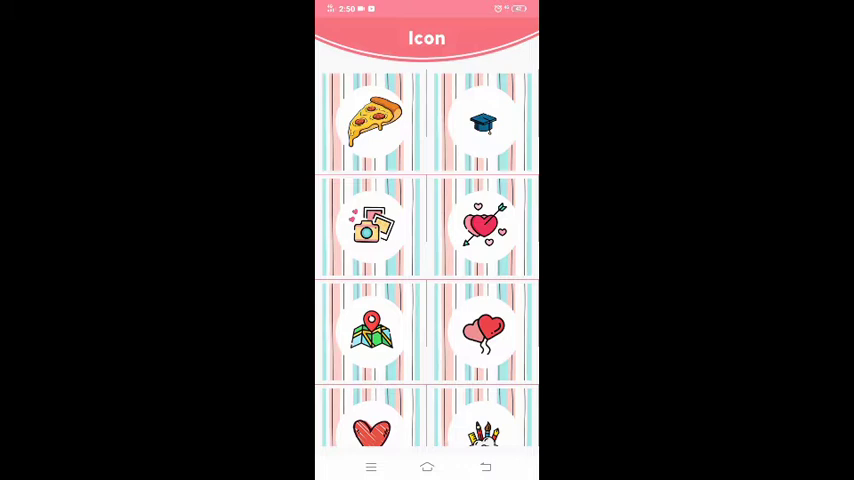
scroll(down, 3)
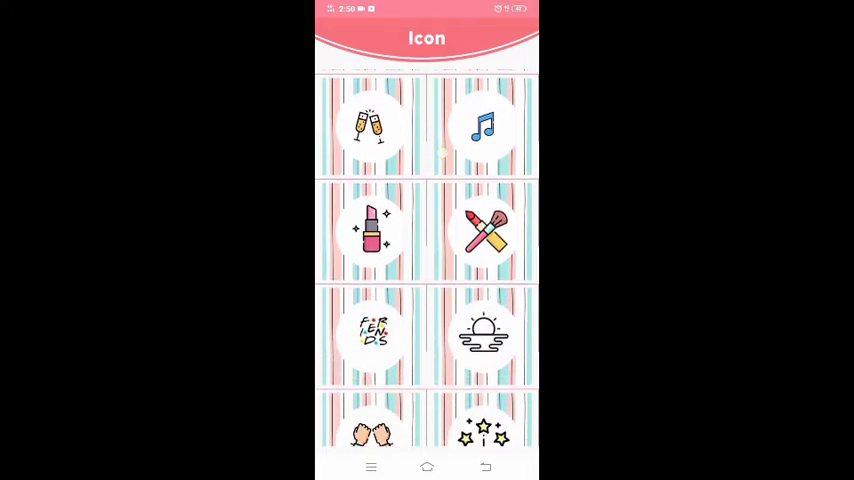
scroll(down, 3)
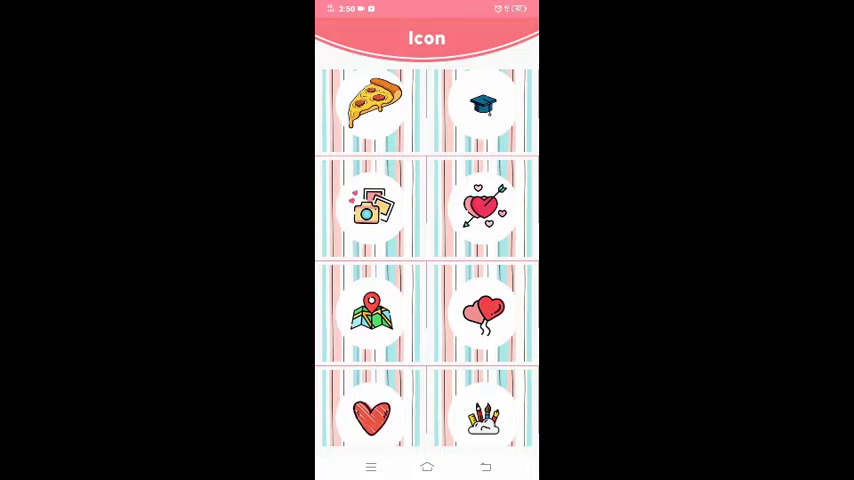
scroll(down, 3)
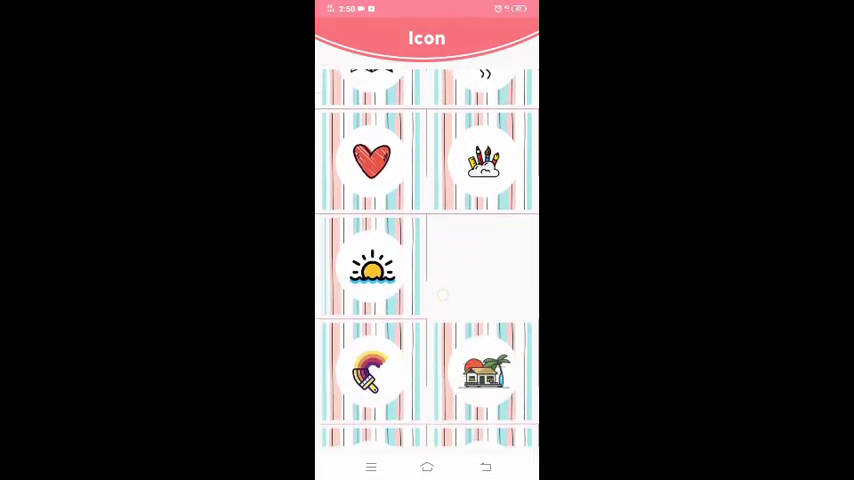
scroll(down, 3)
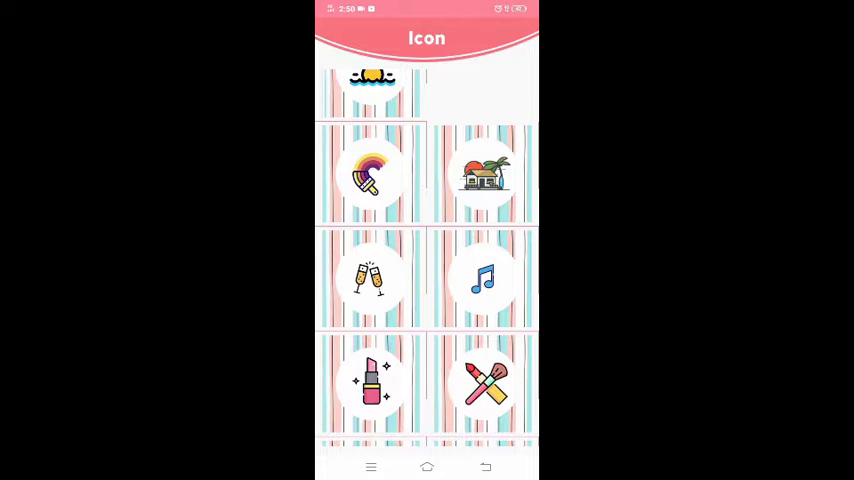
scroll(up, 3)
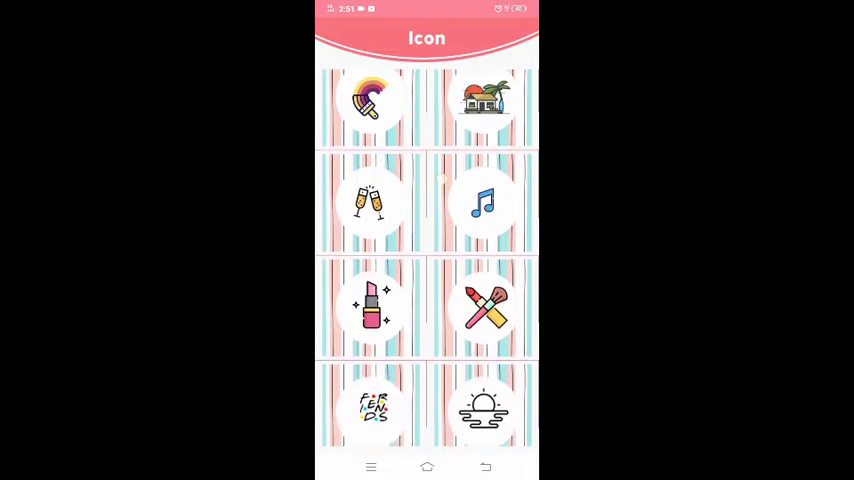
scroll(down, 3)
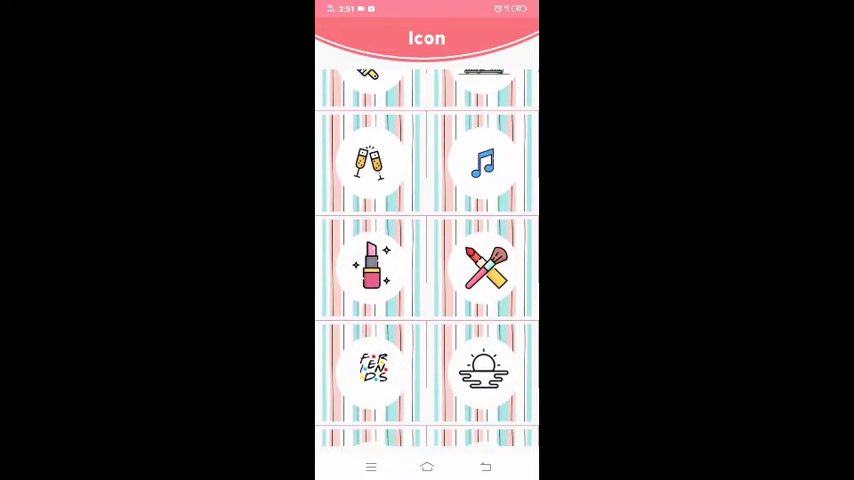
scroll(up, 3)
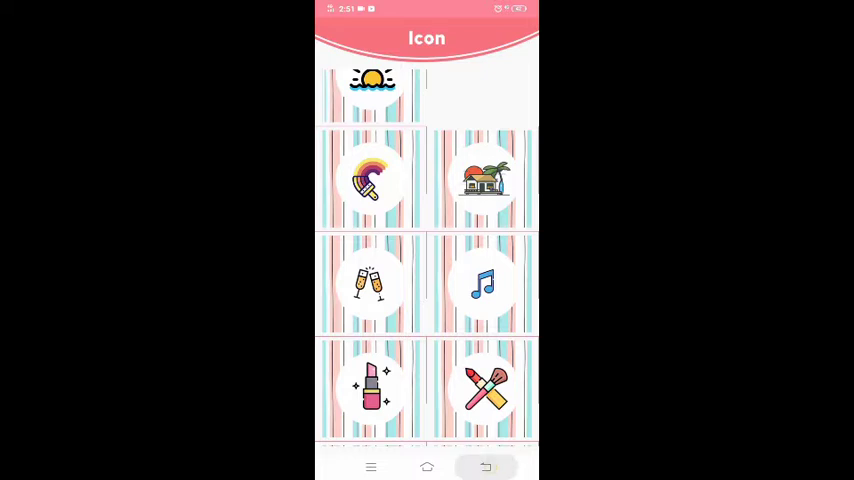
click(486, 468)
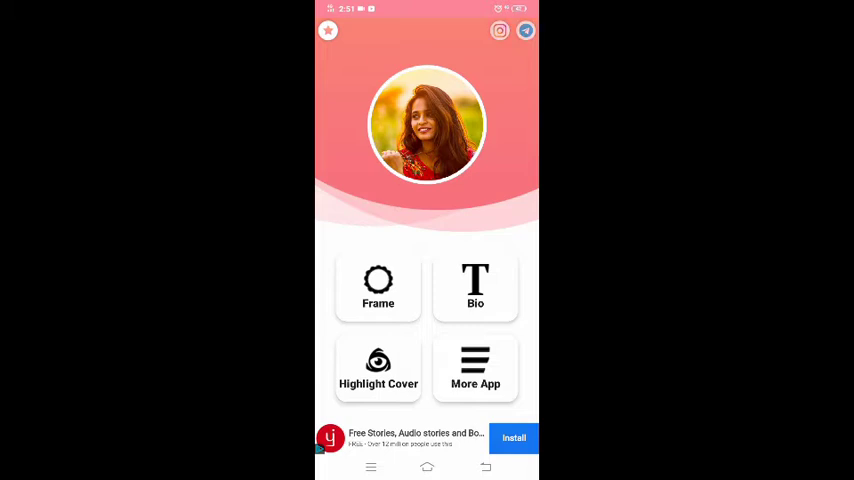
- Browse the Frame collection, dismissing the full-screen ad, to pick a frame design
click(378, 288)
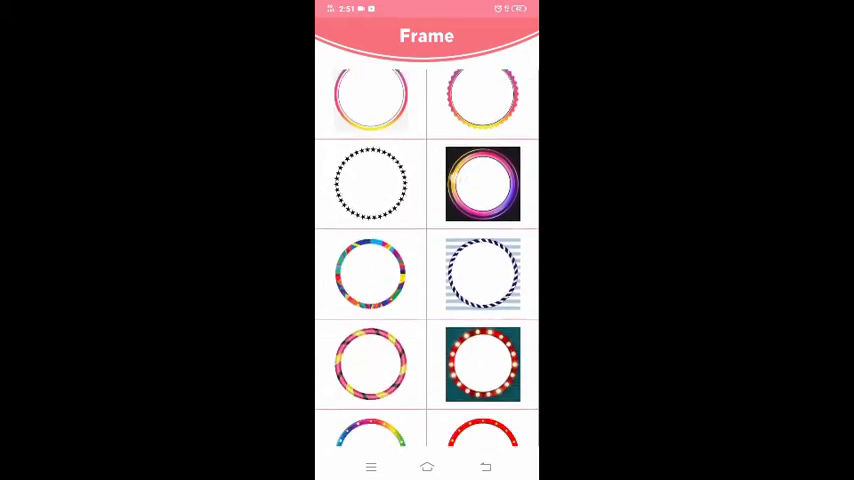
scroll(down, 3)
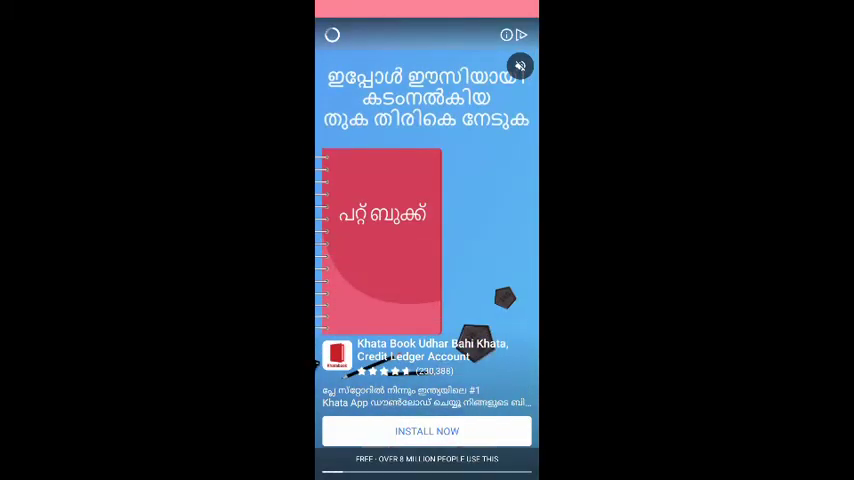
click(520, 66)
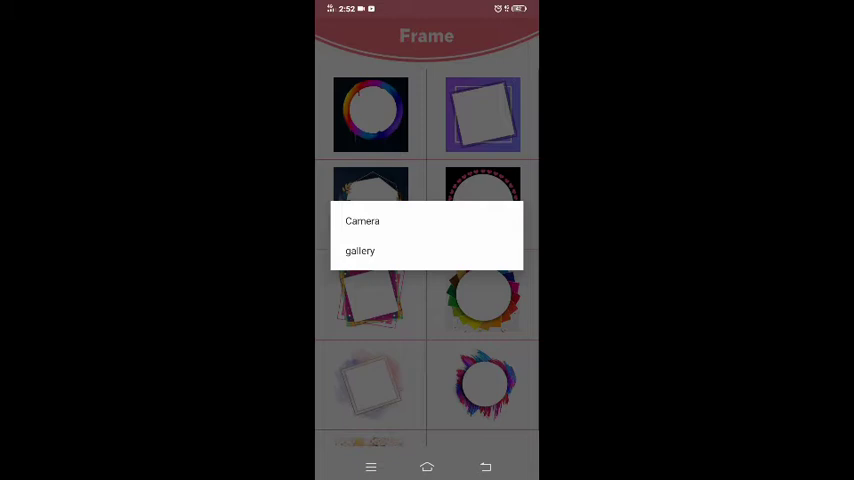
- Grant photo access and load a gallery photo into the colourful tilted square frame
click(360, 252)
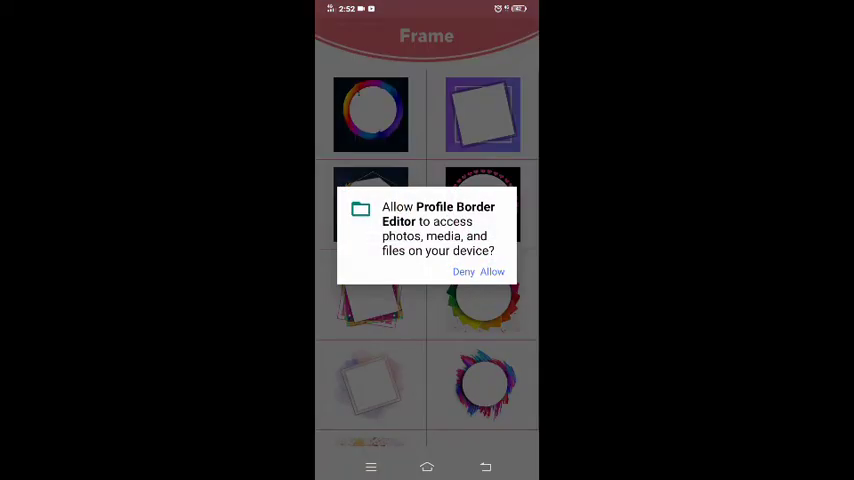
click(492, 272)
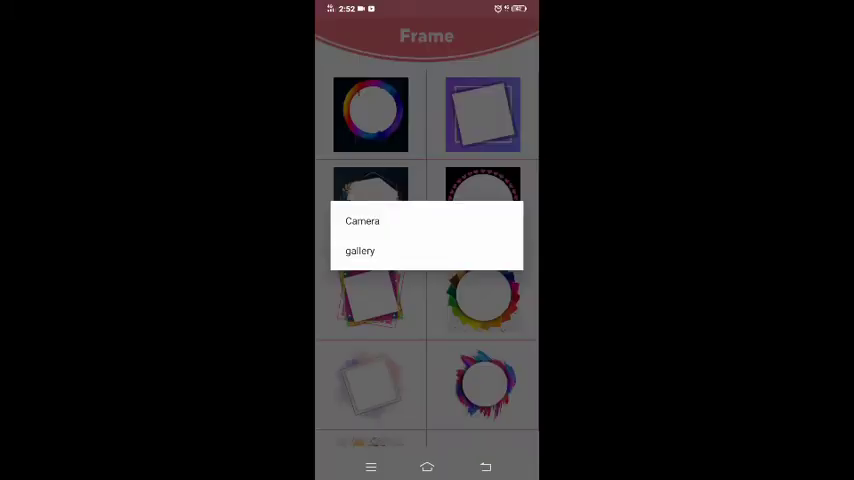
click(360, 252)
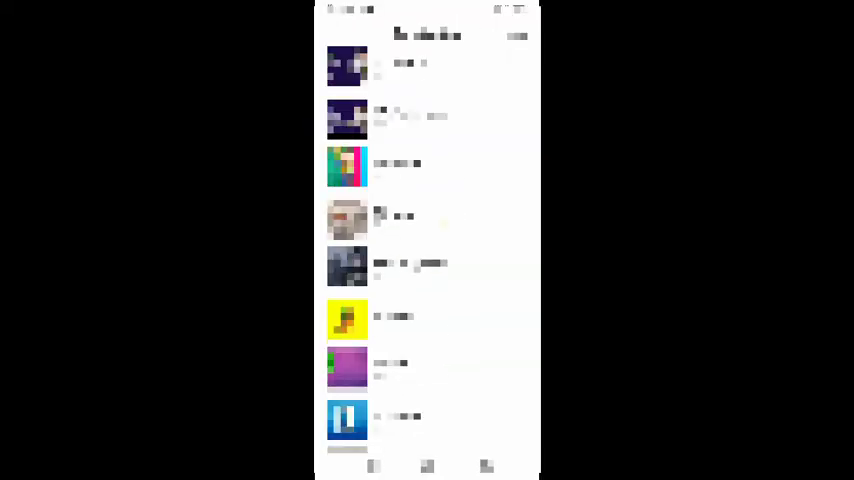
scroll(up, 3)
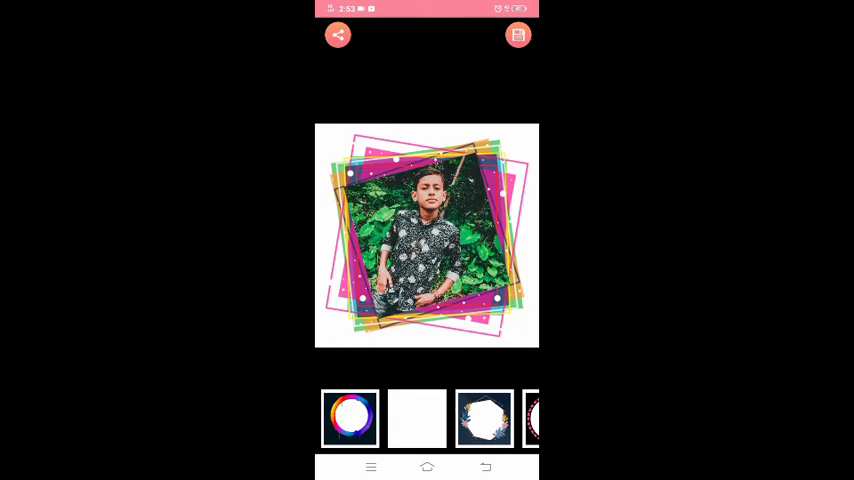
- Browse alternative frame thumbnails for the photo and return to the main menu
scroll(left, 3)
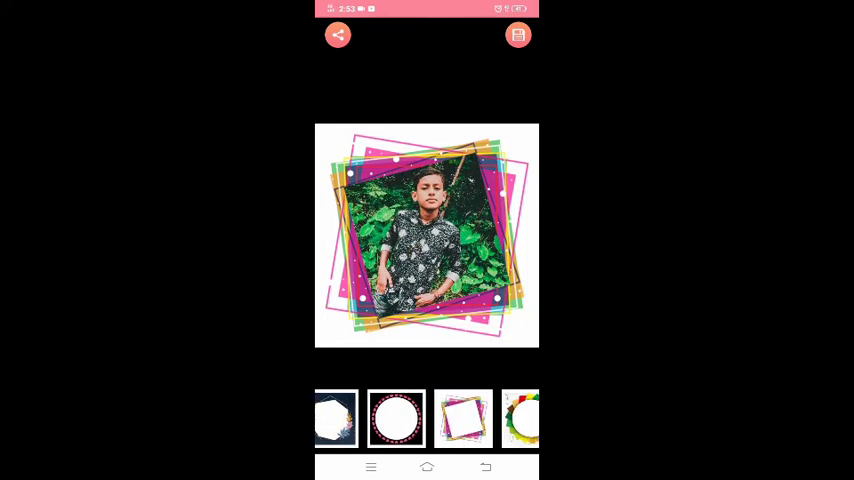
scroll(left, 3)
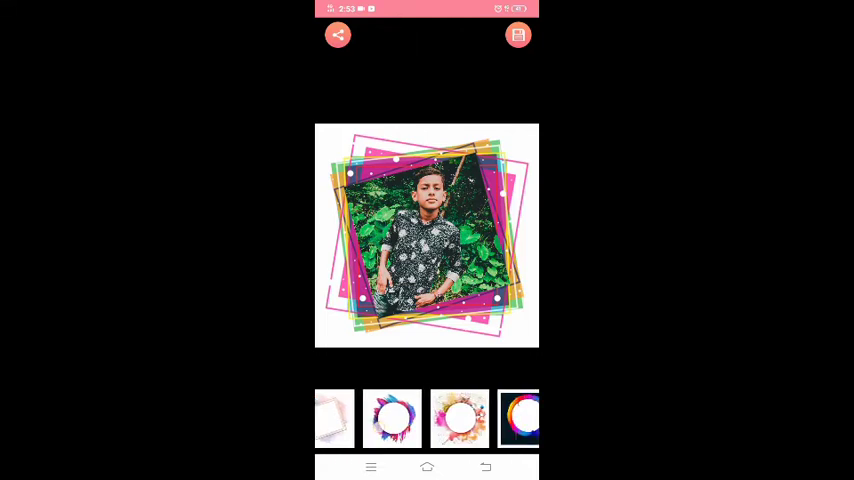
click(388, 418)
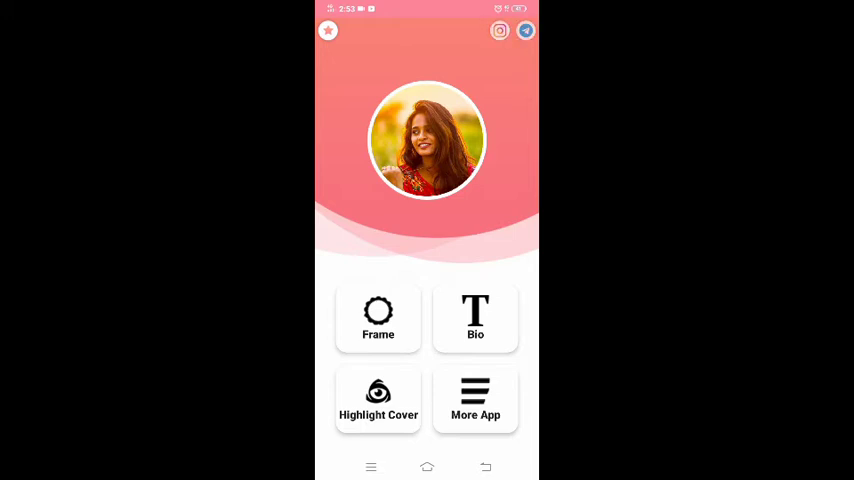
- Scroll the ready-made bio collection and copy the top bio
click(474, 318)
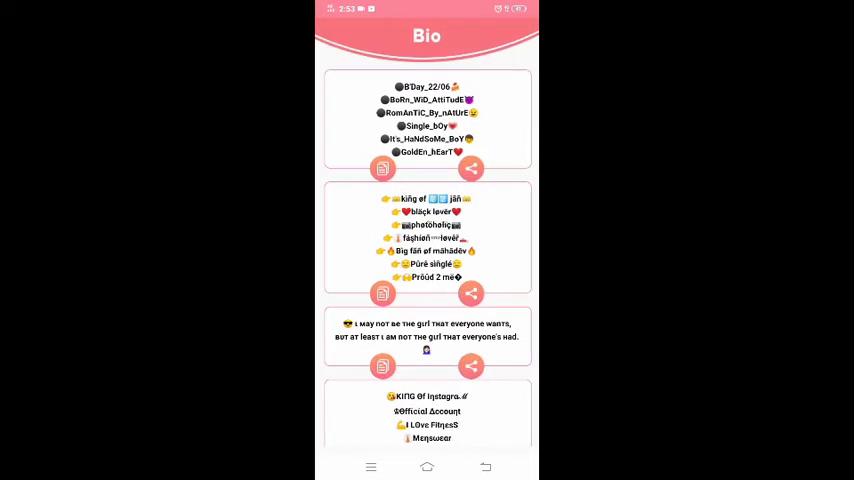
scroll(down, 3)
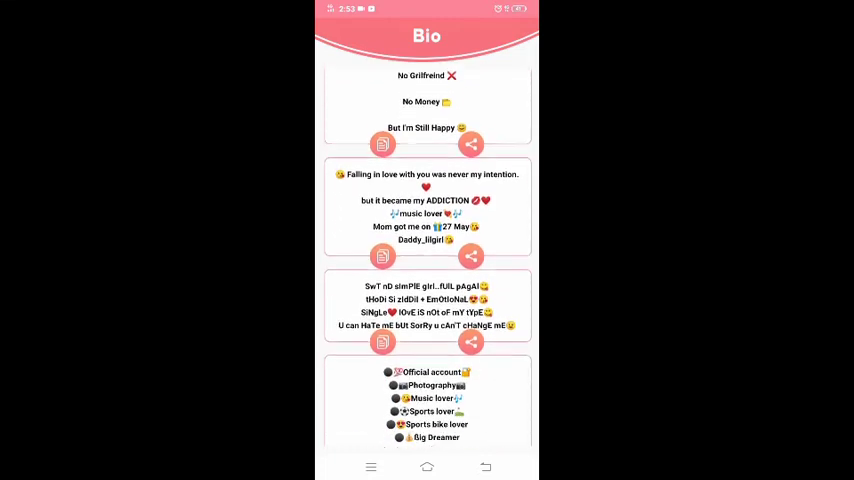
scroll(down, 3)
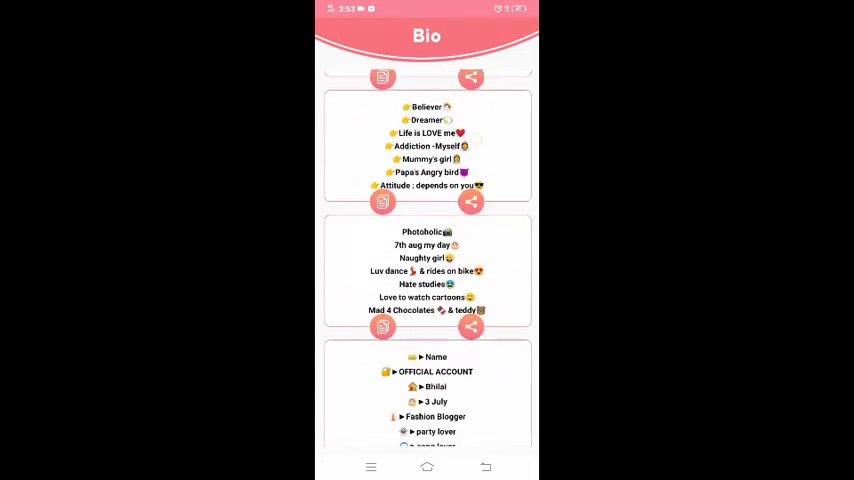
scroll(up, 3)
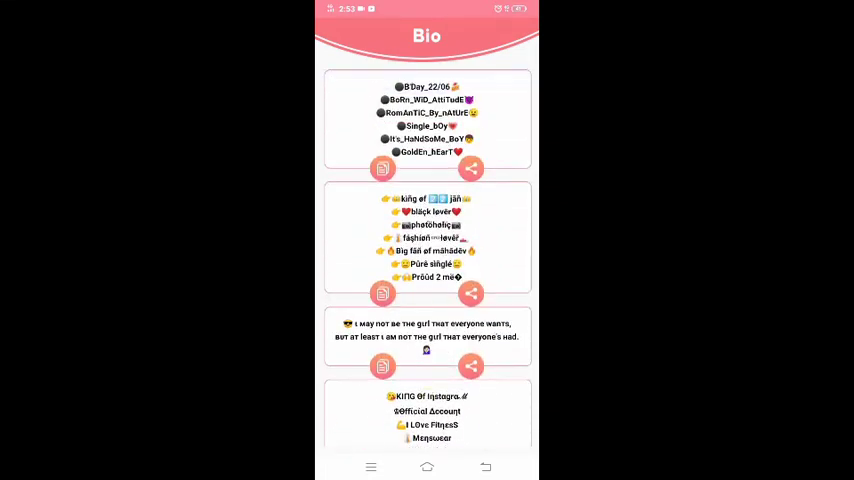
scroll(down, 3)
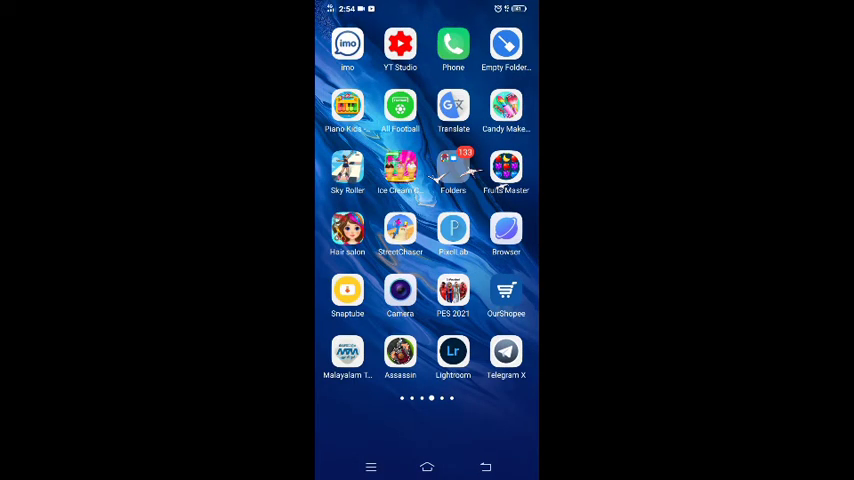
- Launch Instagram from the home screen and go to my own profile page
scroll(left, 3)
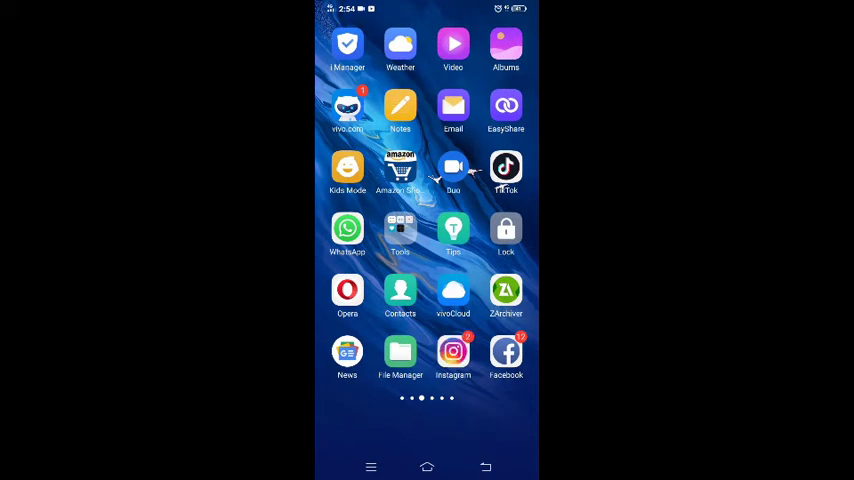
click(454, 352)
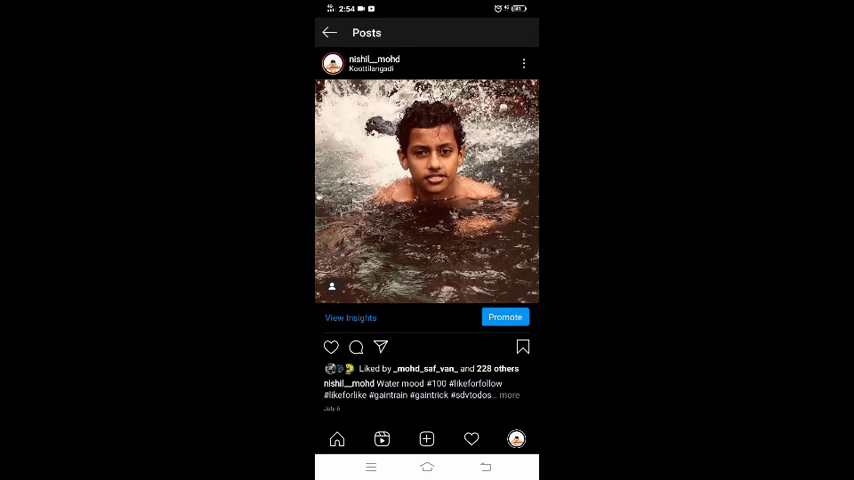
click(328, 32)
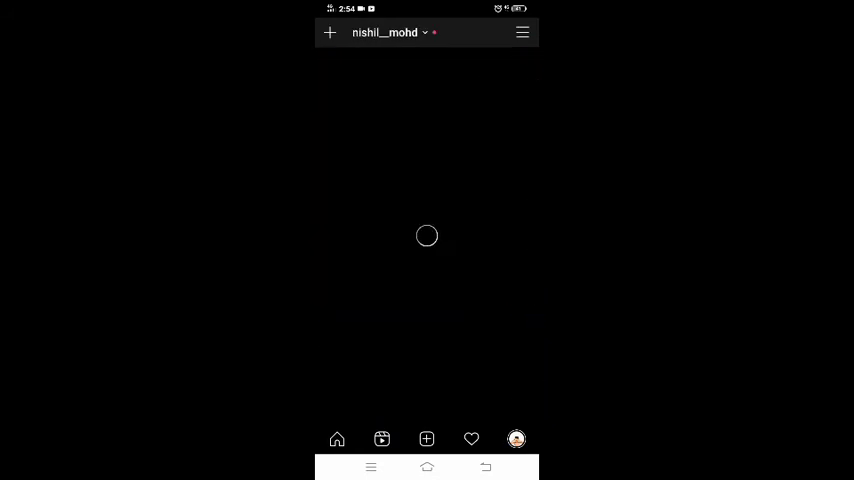
click(336, 440)
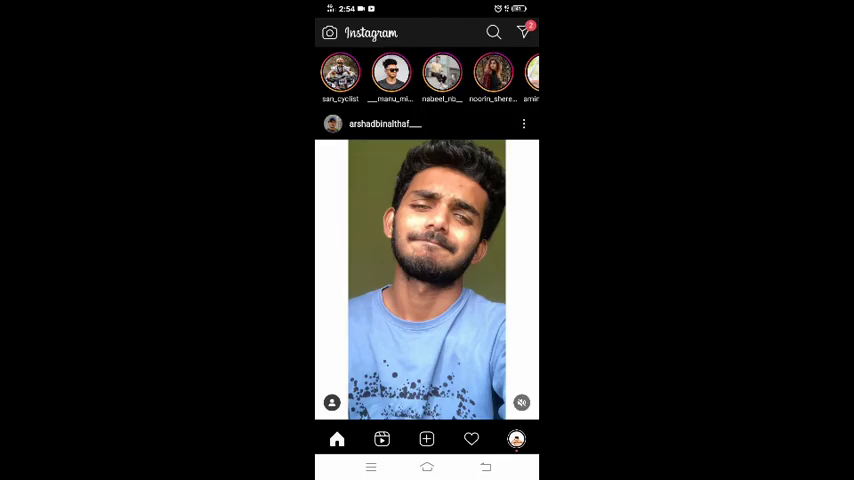
click(516, 440)
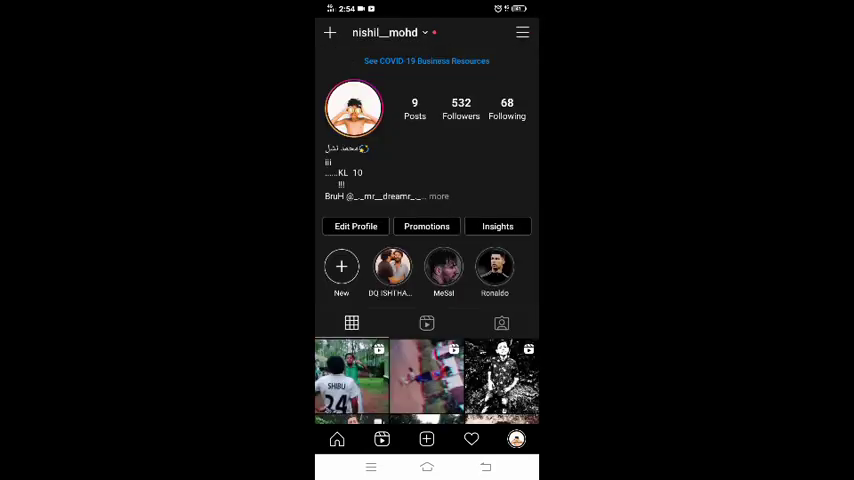
- Open the bio field from Edit Profile and start clearing the existing first line
click(356, 226)
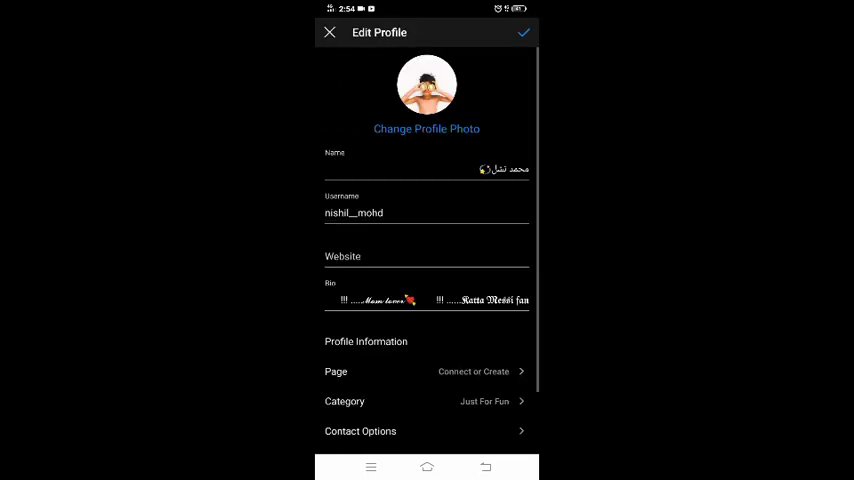
click(426, 300)
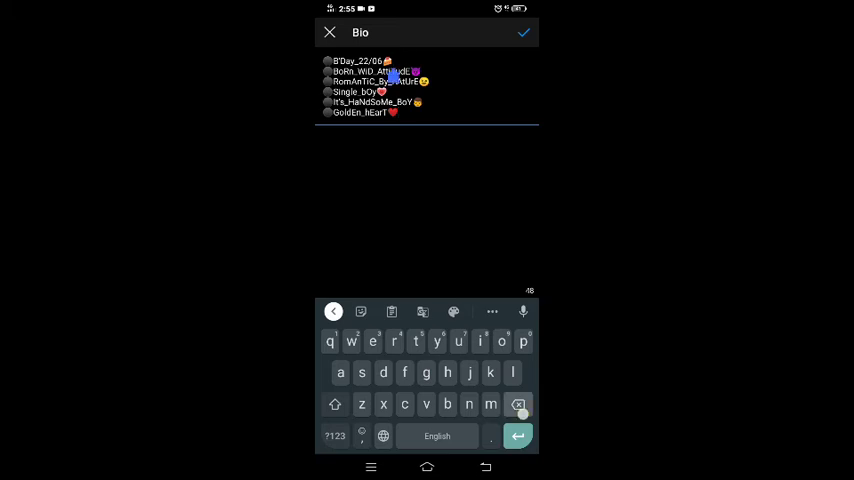
click(518, 404)
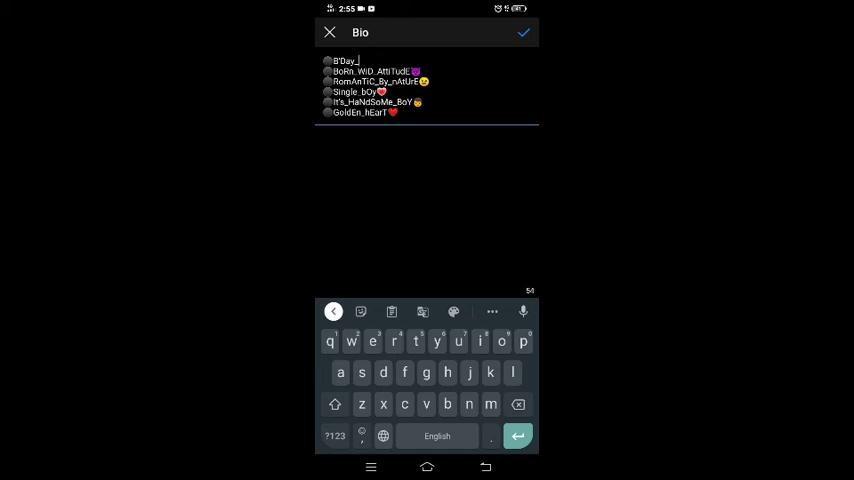